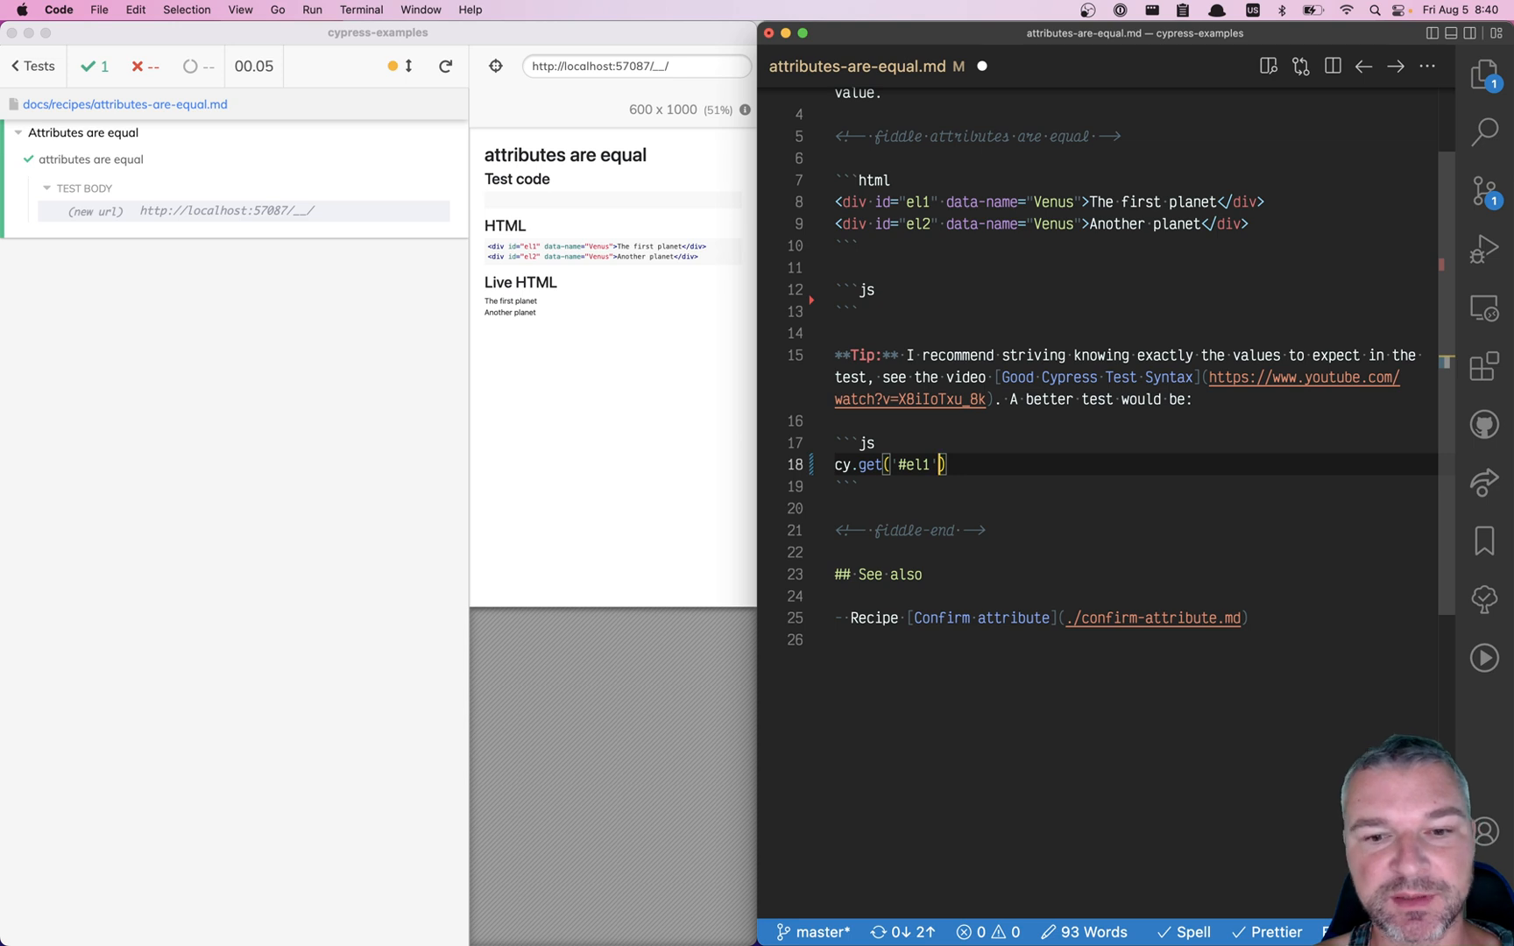
pyautogui.write(".invoke('a")
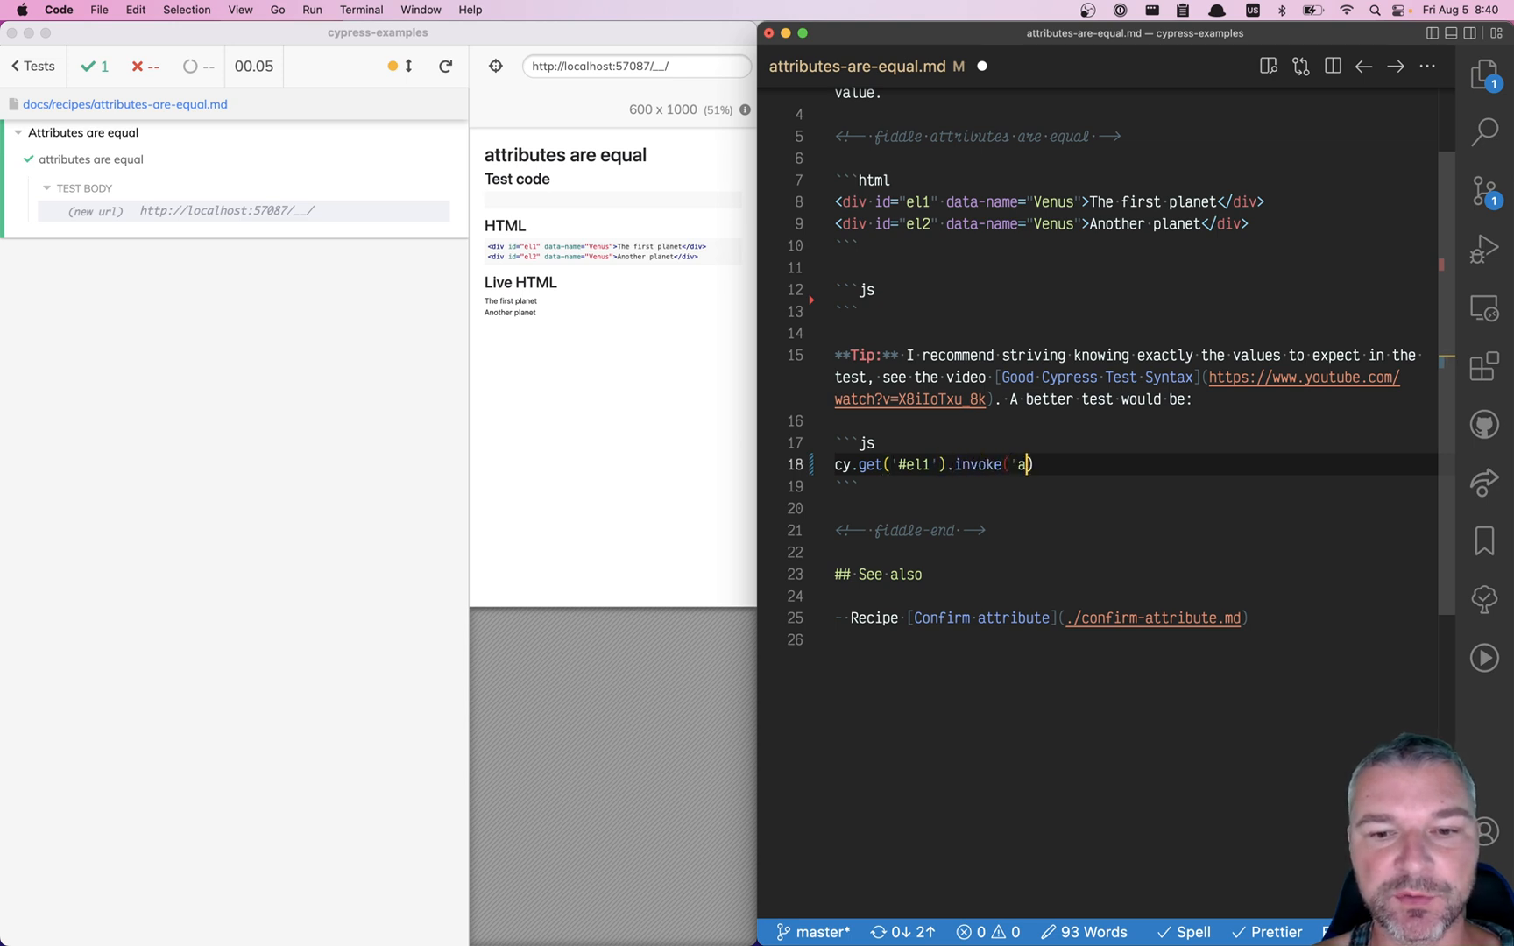
pyautogui.write("ttr', '")
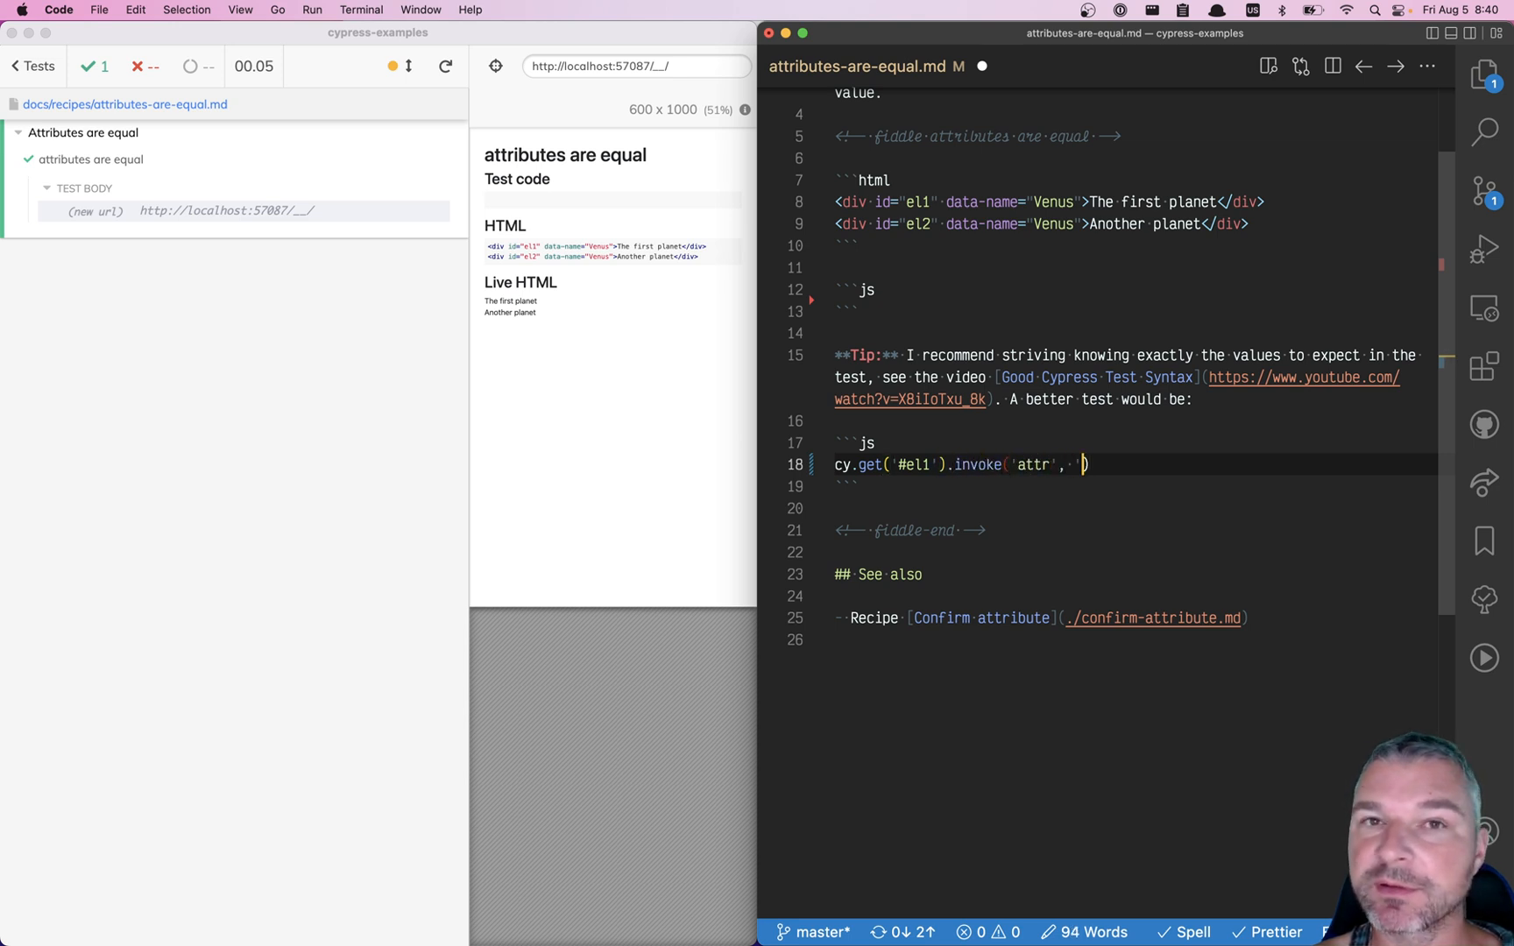
pyautogui.write("'data-name'")
pyautogui.write(".should('")
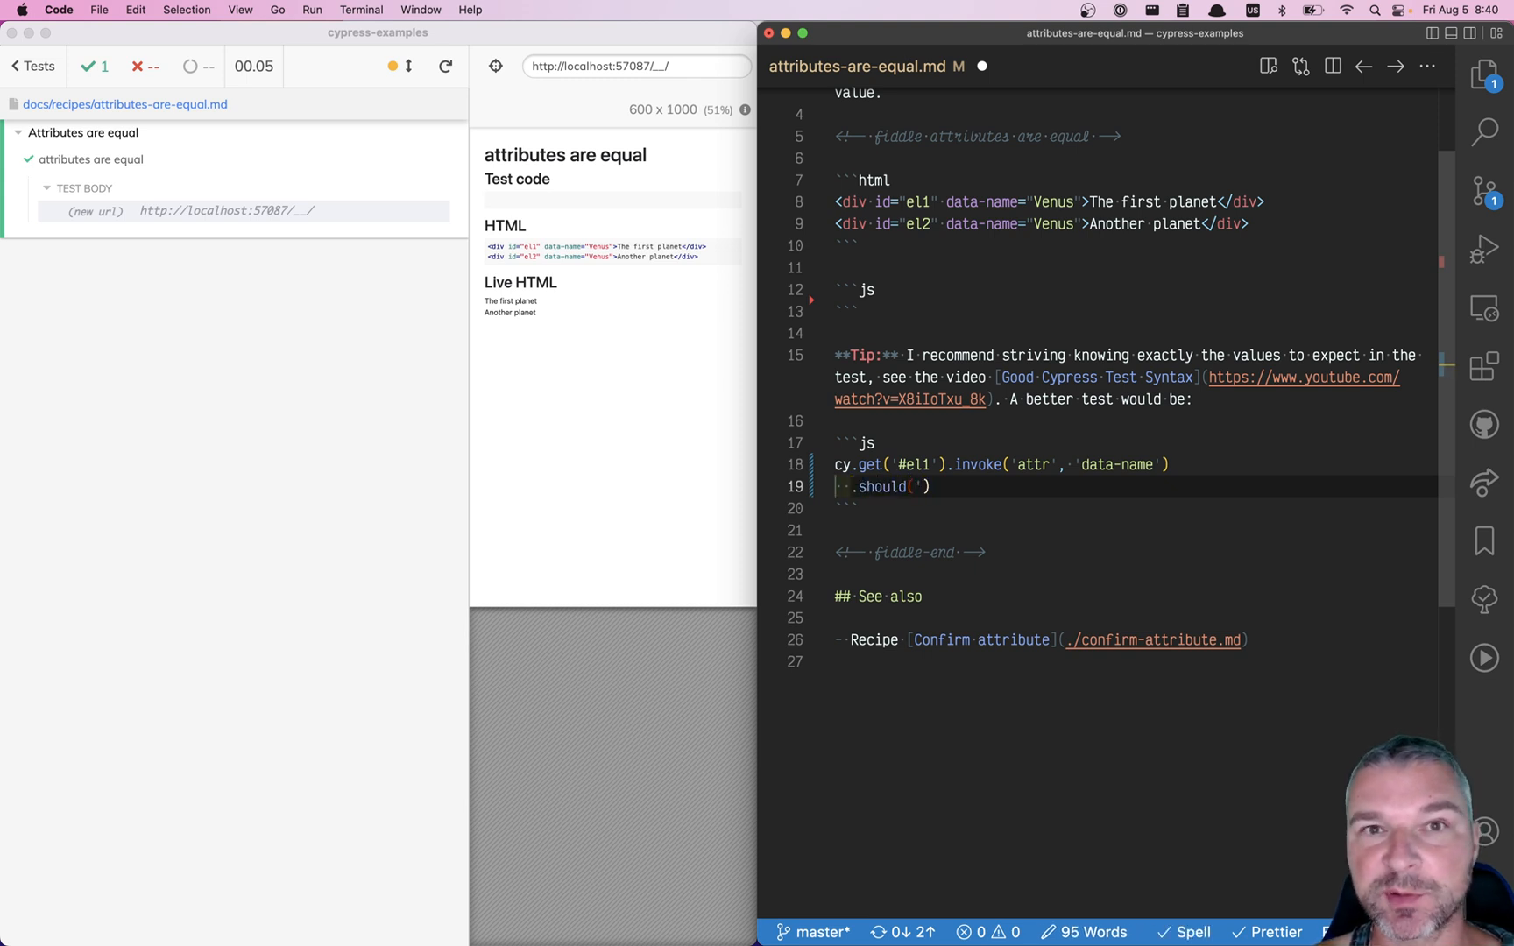
pyautogui.write("be.a', 'string'")
pyautogui.write(".and('be.")
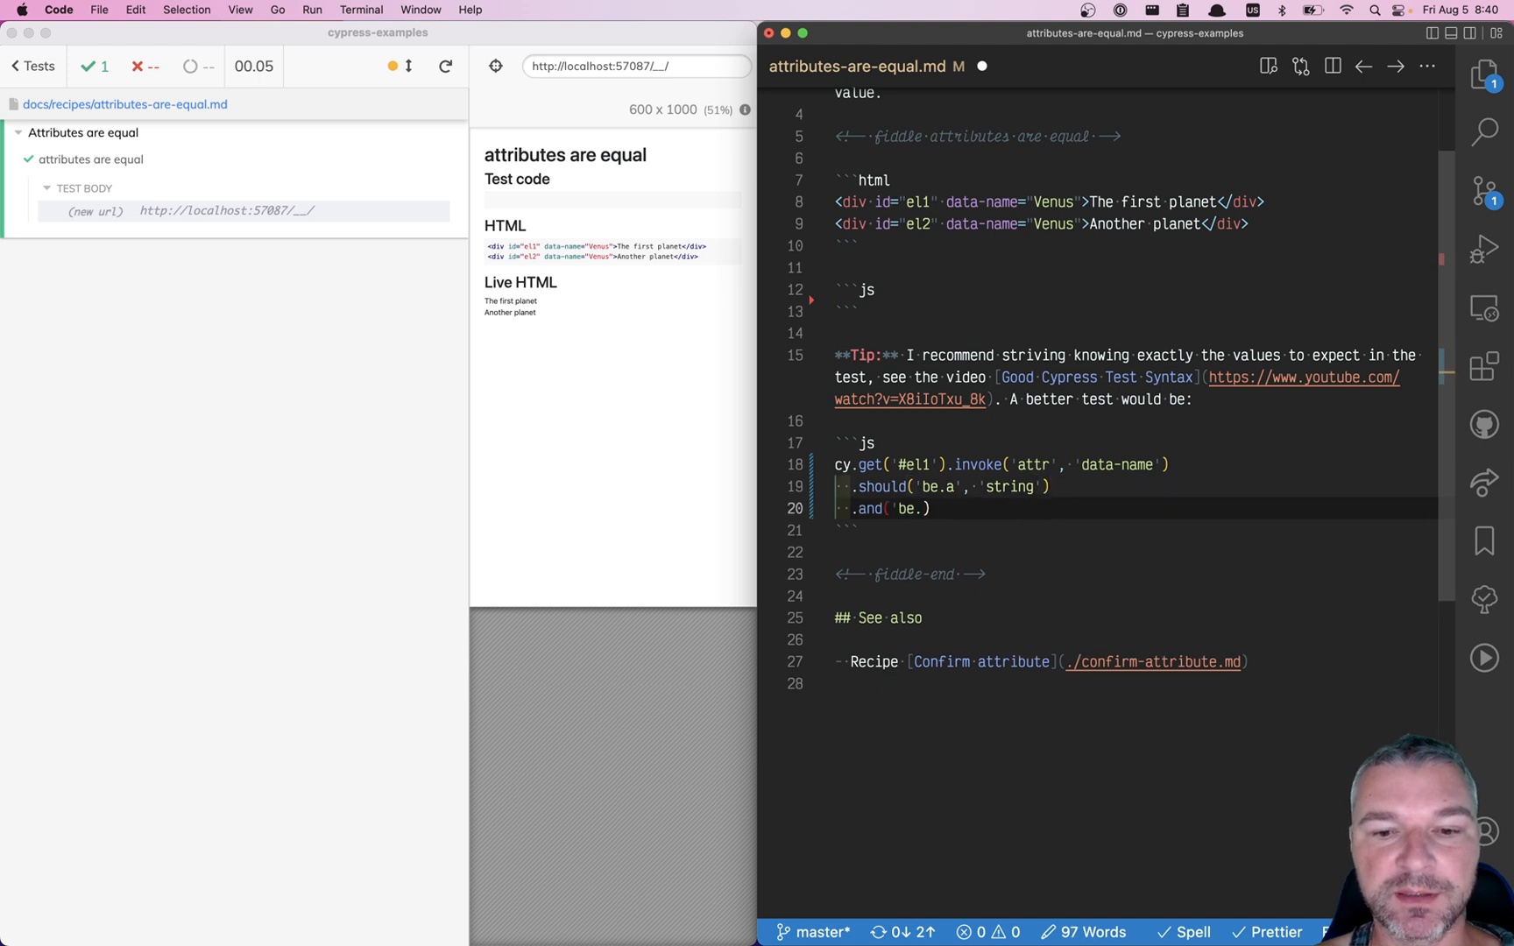
pyautogui.write("not.empty'")
pyautogui.write('.then(s => {')
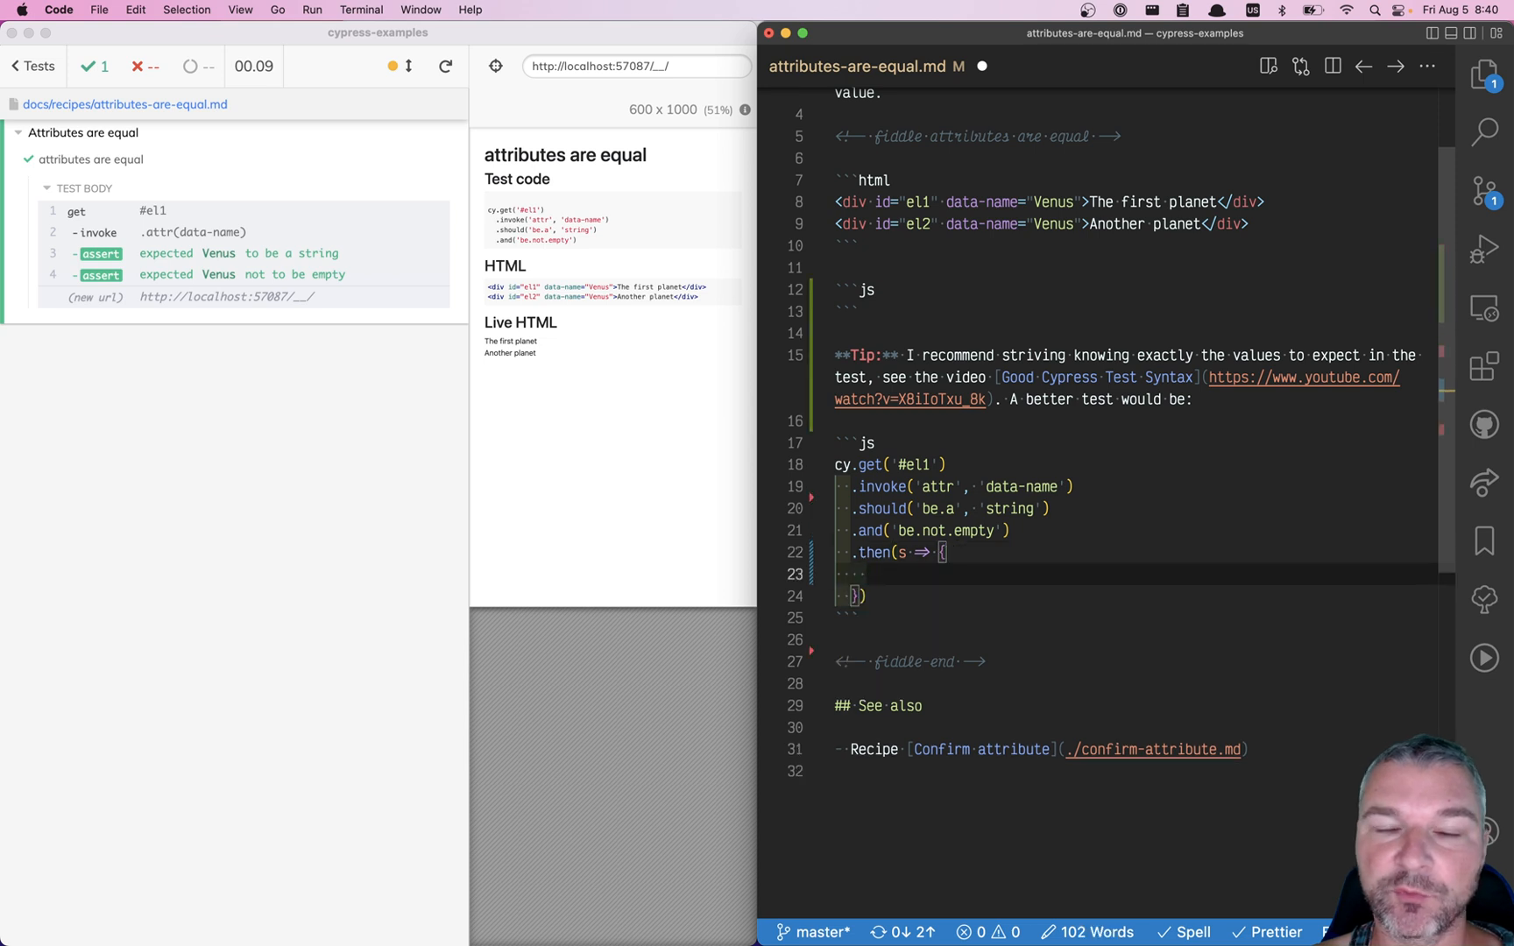
pyautogui.moveTo(470, 324)
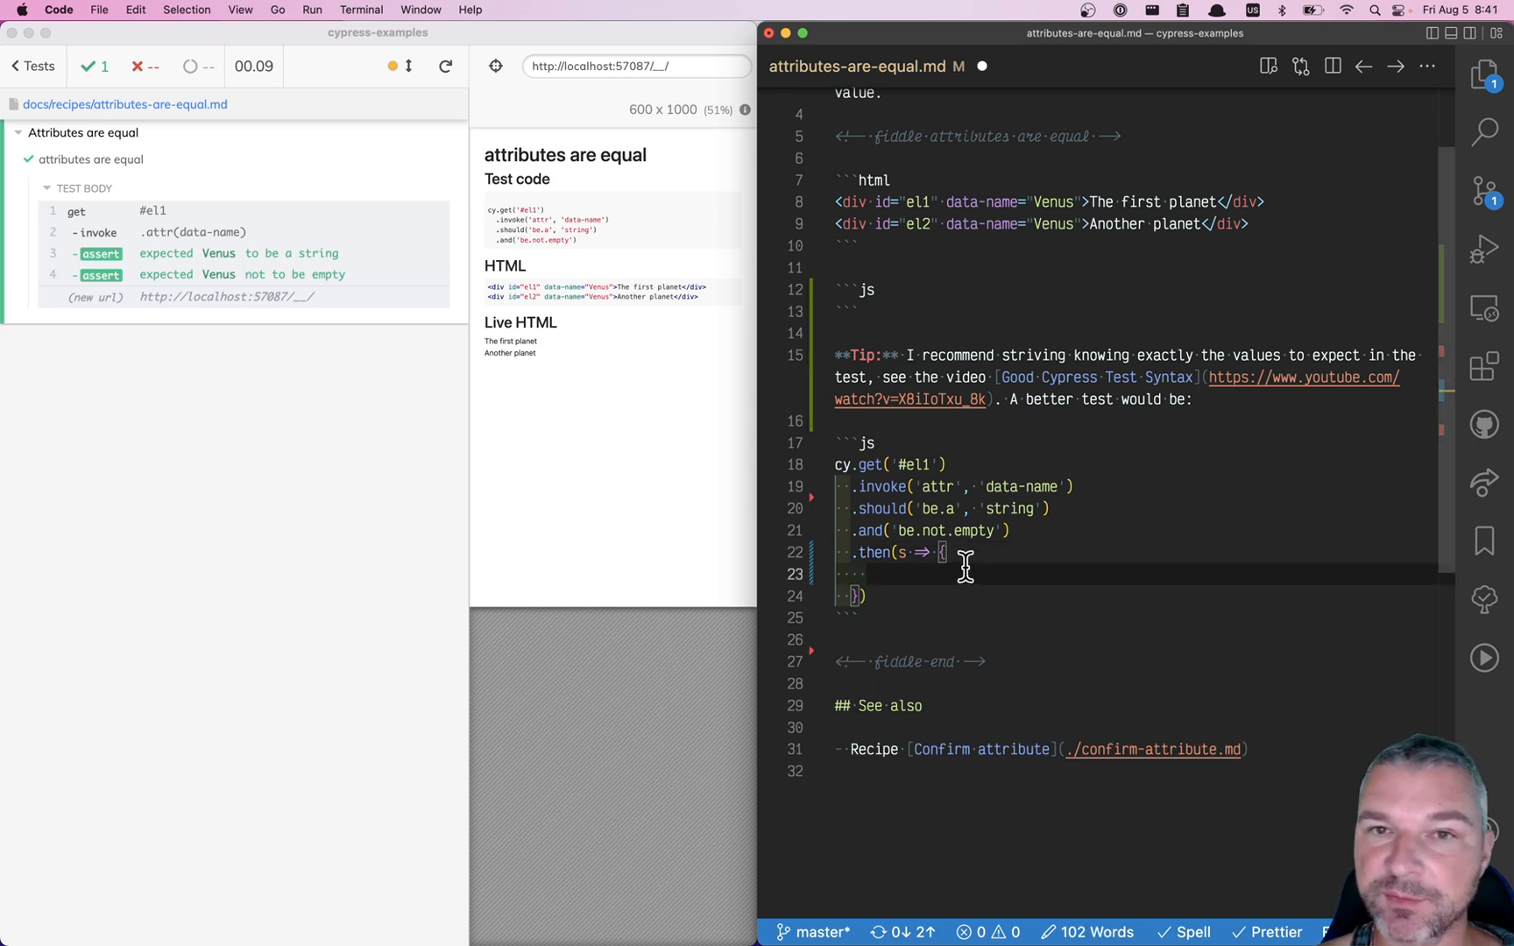
pyautogui.write('cy')
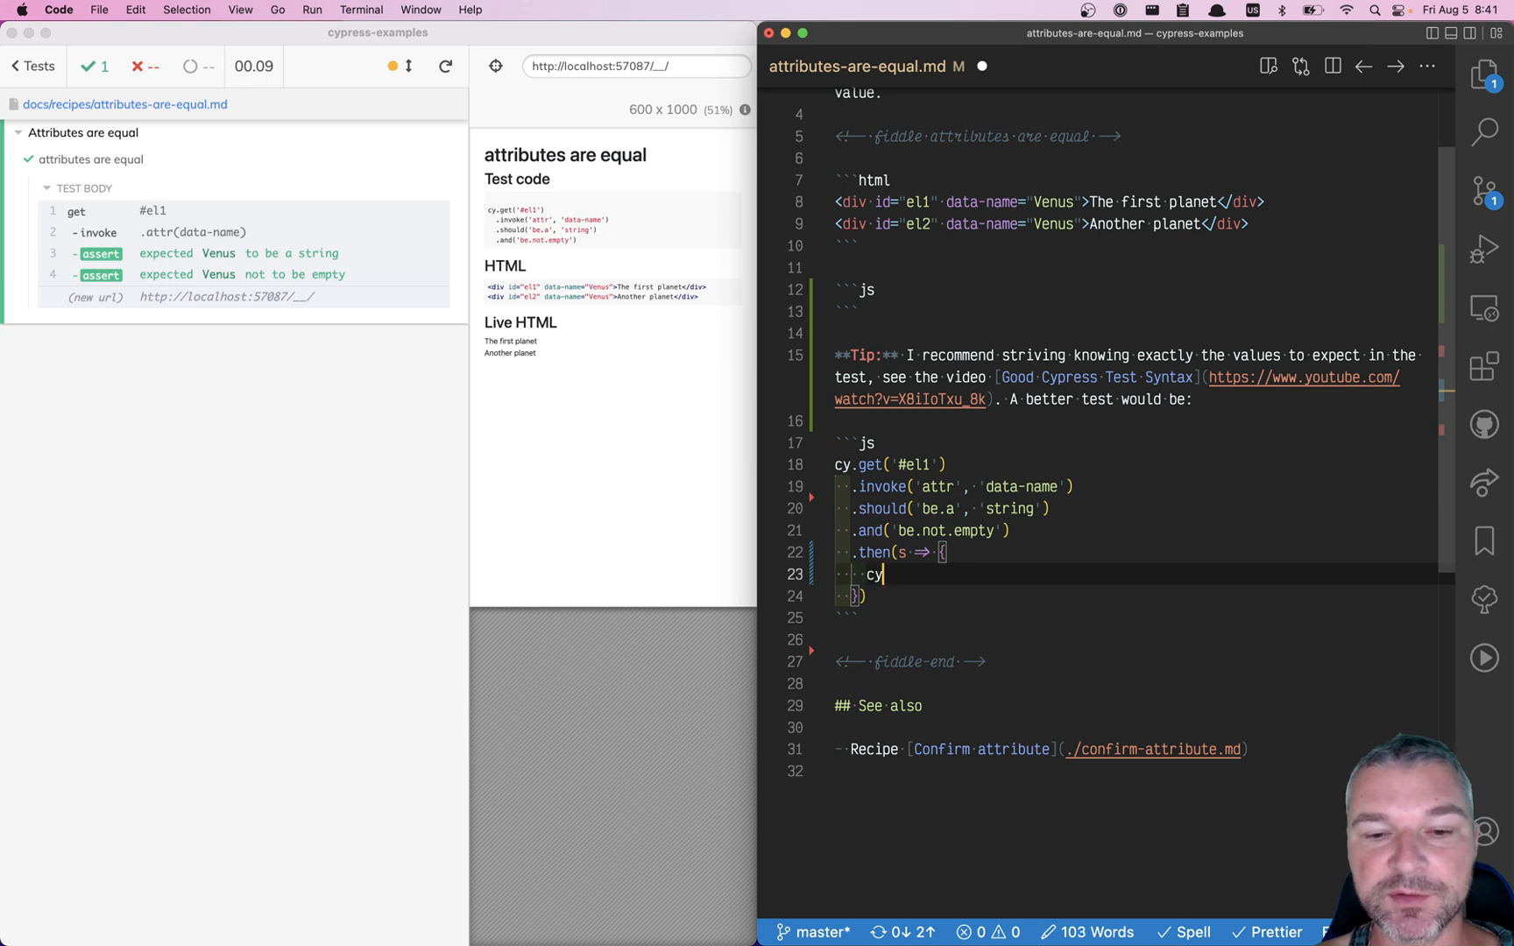
pyautogui.write(".get('E")
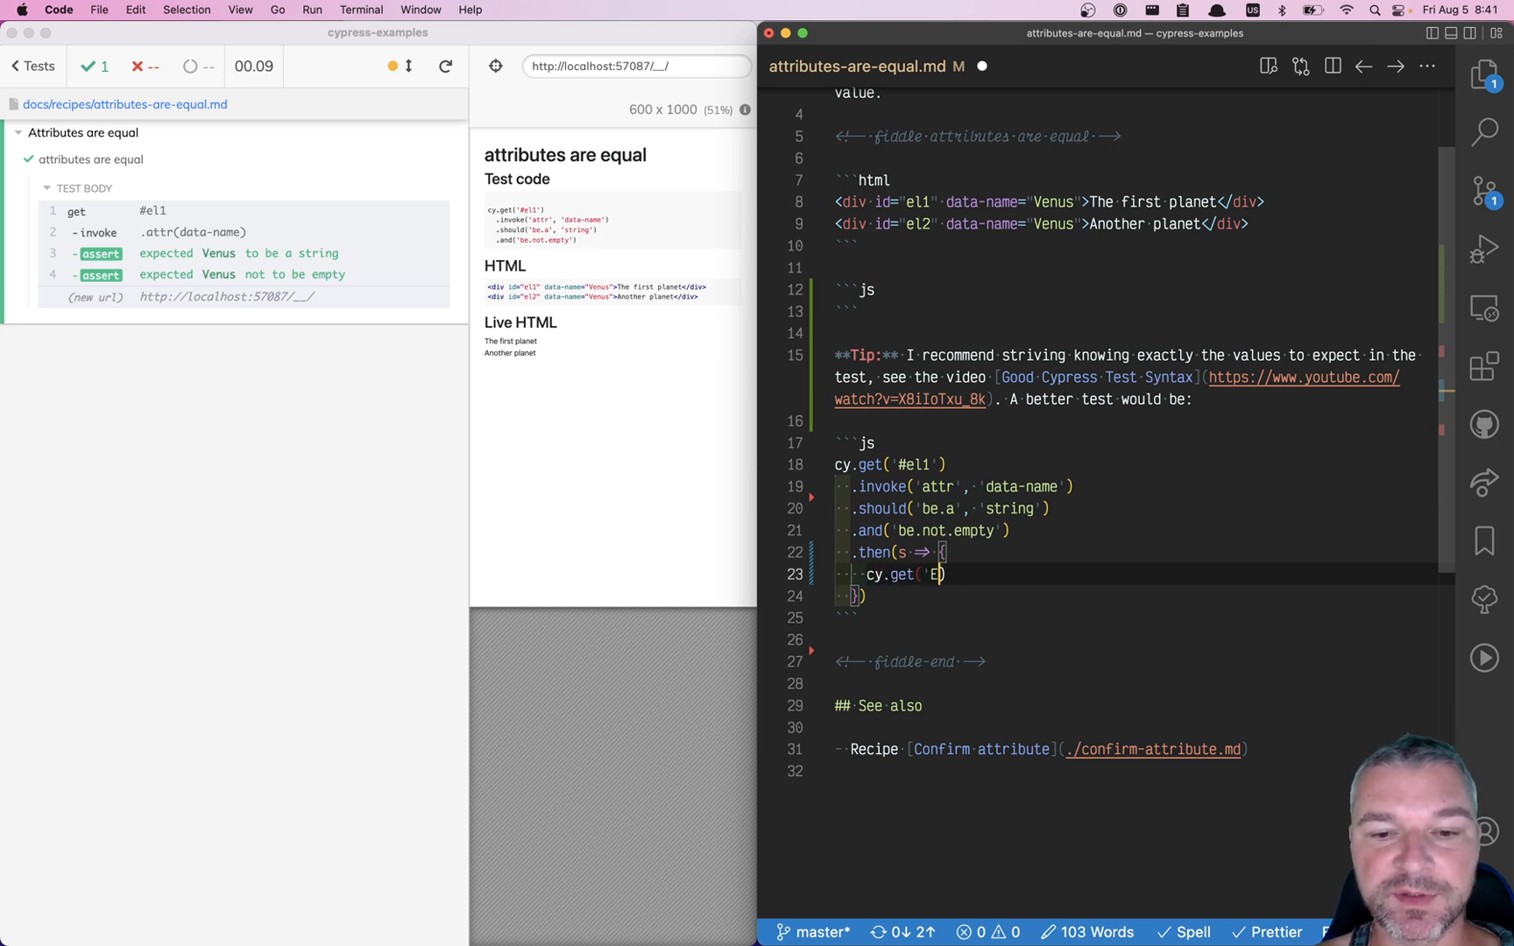
pyautogui.write("#el2 '")
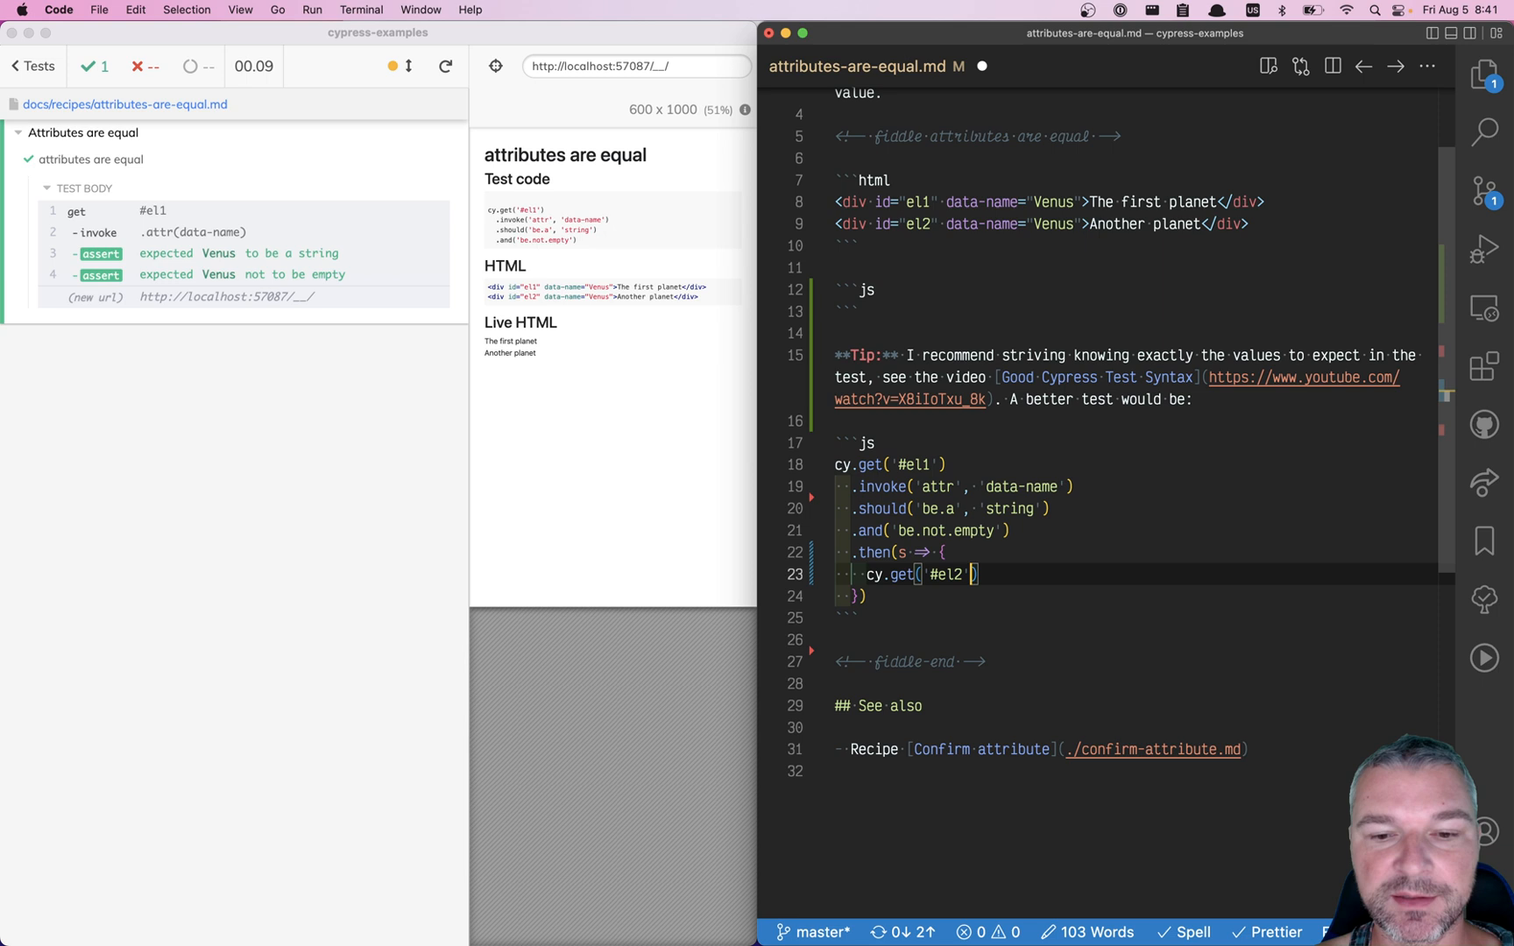
pyautogui.write('.should(')
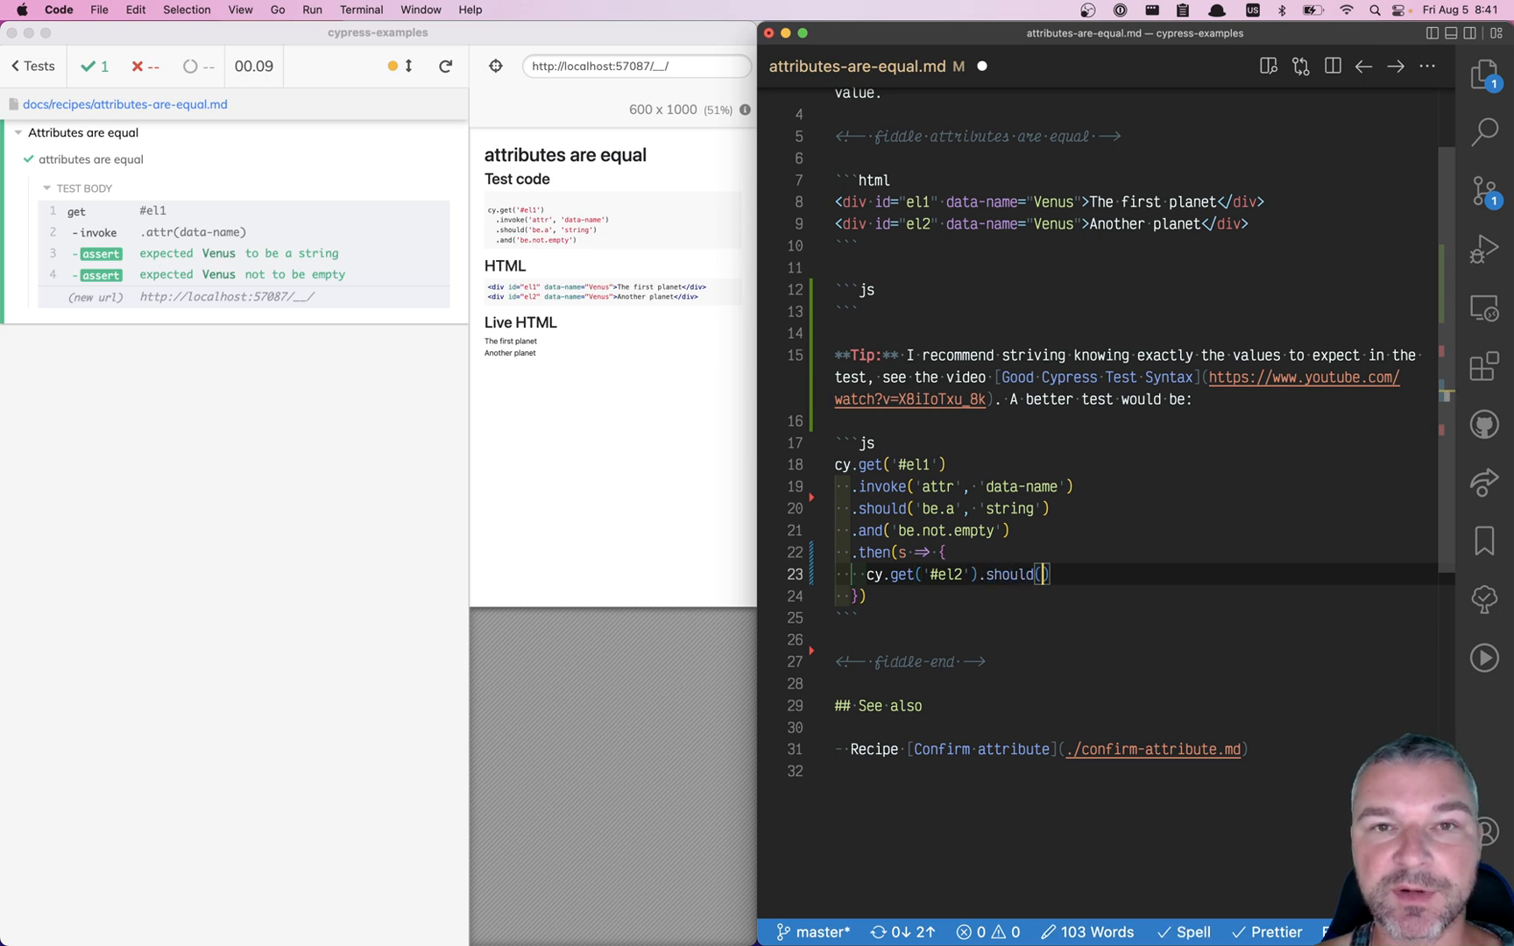
pyautogui.write("'have.at'")
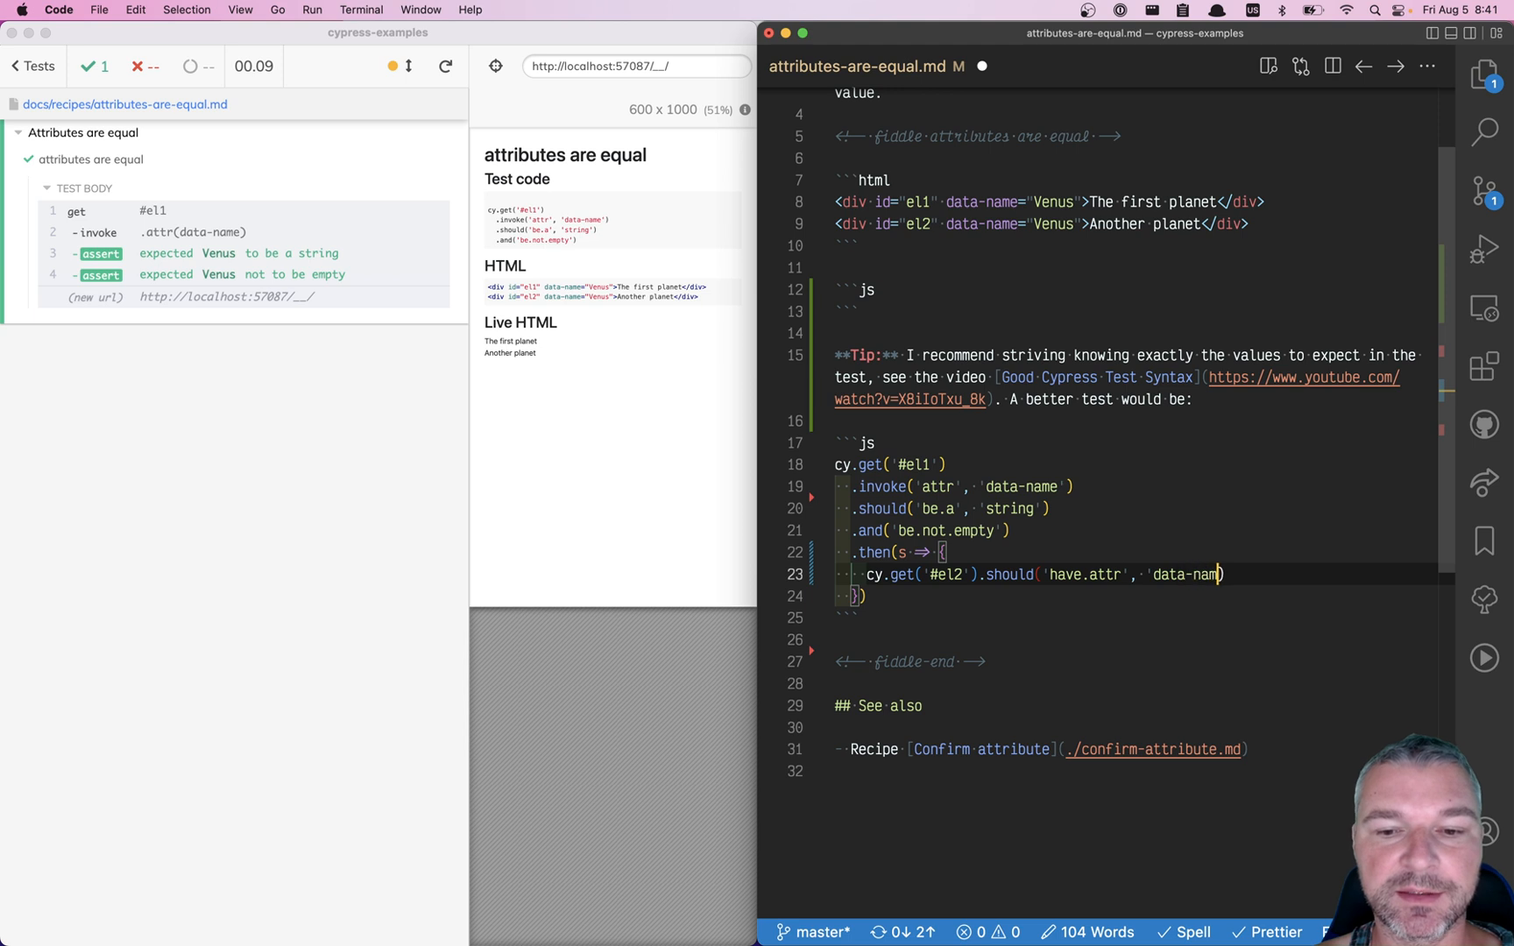
pyautogui.write(', s')
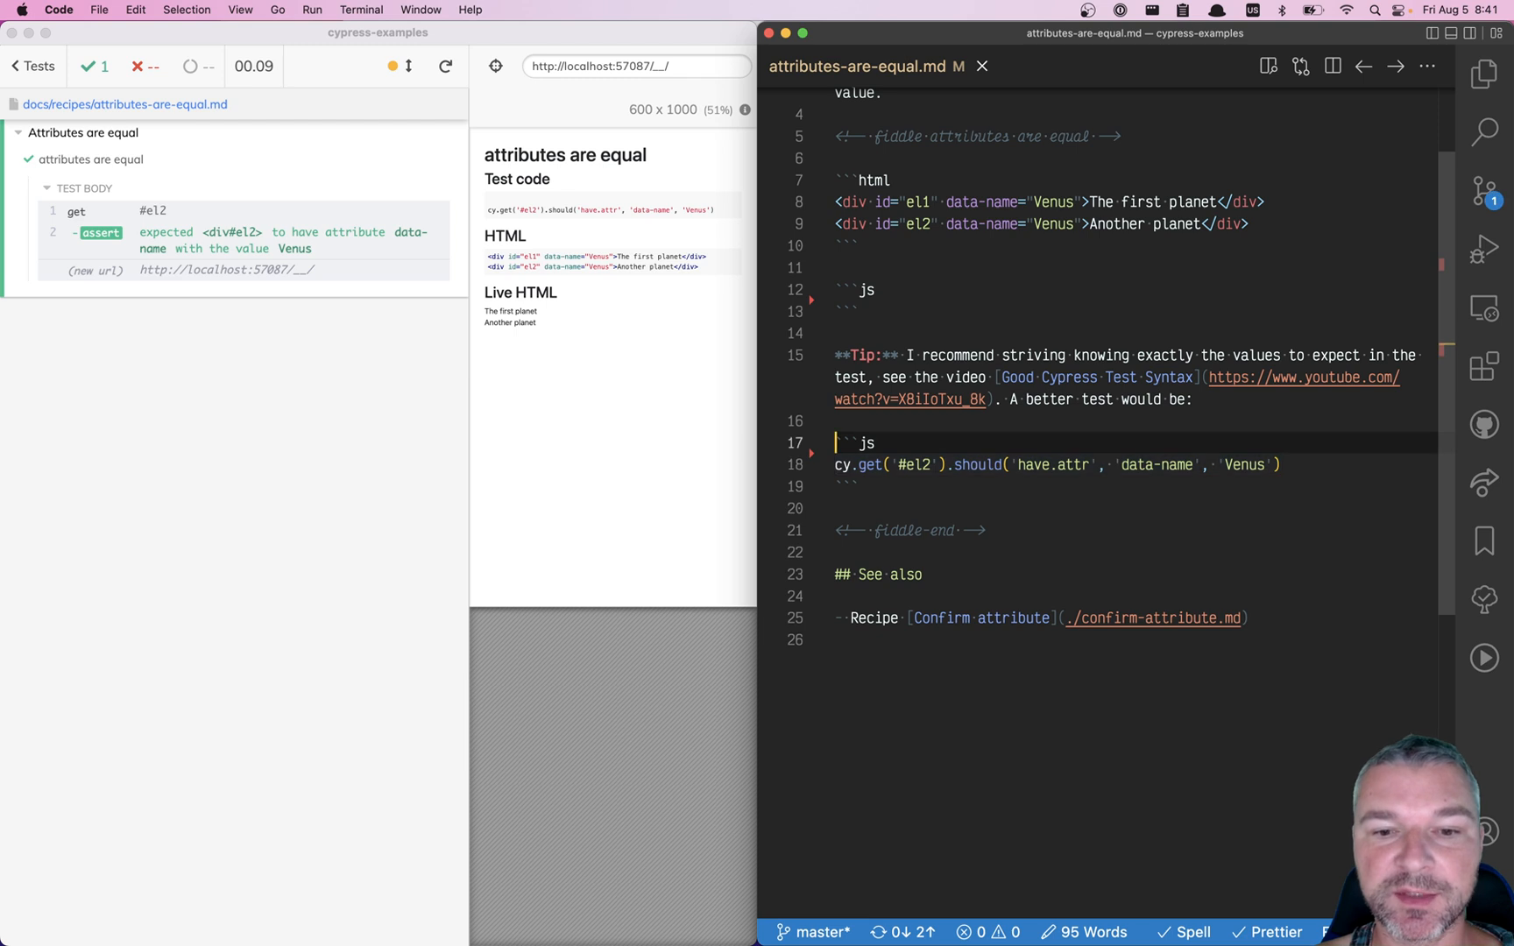
pyautogui.write("cy.get('#el2').should('have.attr', 'data-name', 'Venus')")
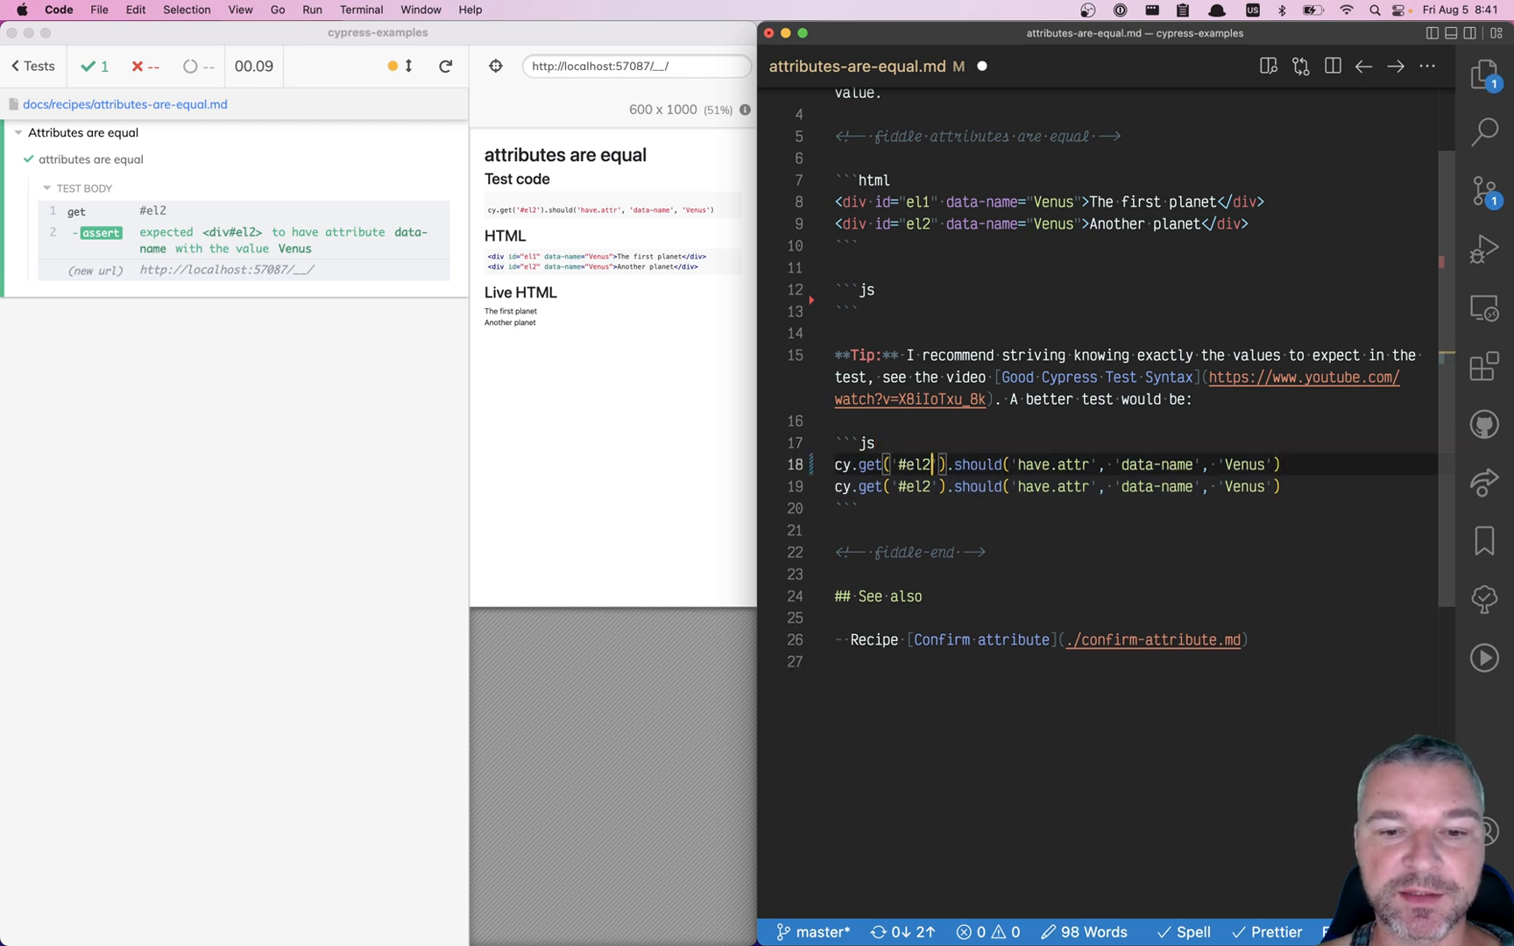